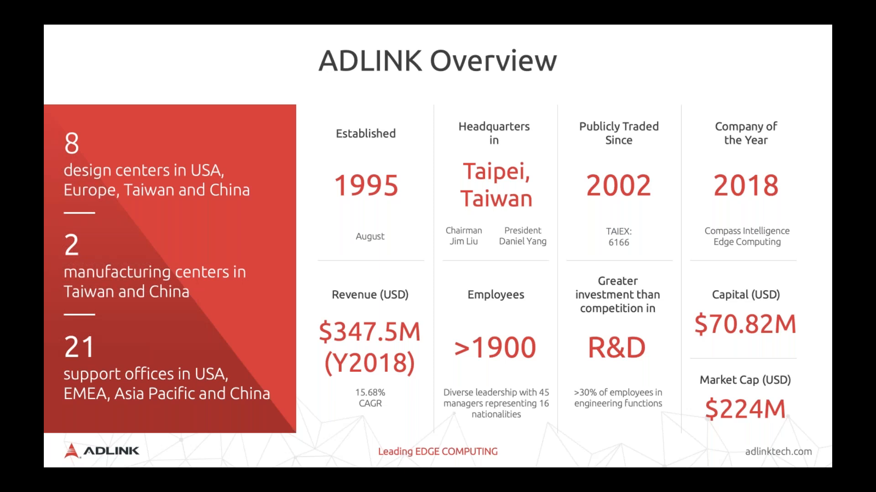
Advance from the ADLINK Overview slide to the Leading Open Architecture memberships slide.
key("right")
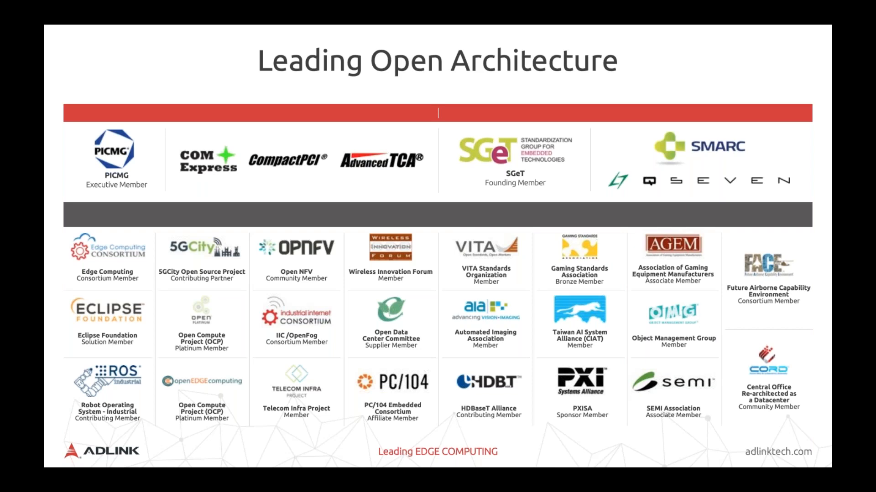
Advance to 'The Data River: Enabling Businesses' slide.
key("Right")
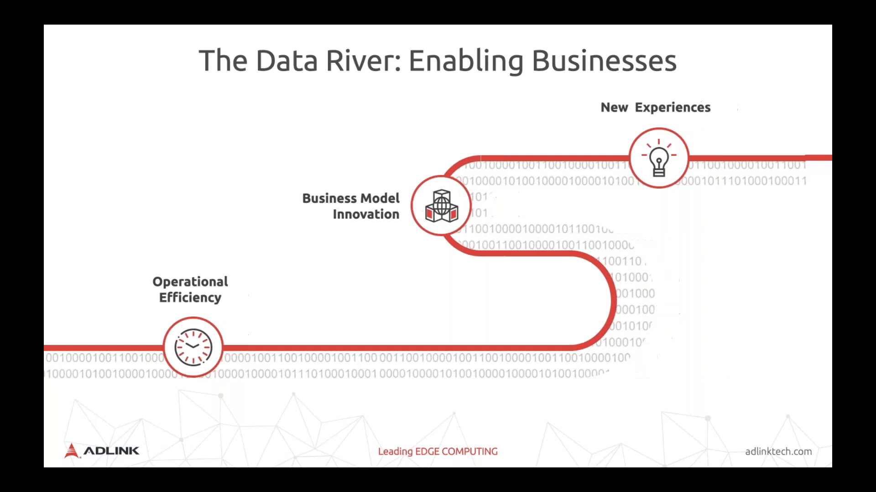
Leave the slides for the desktop and move the OBS webcam projector left over the AWS IoT shadow page.
key("Right")
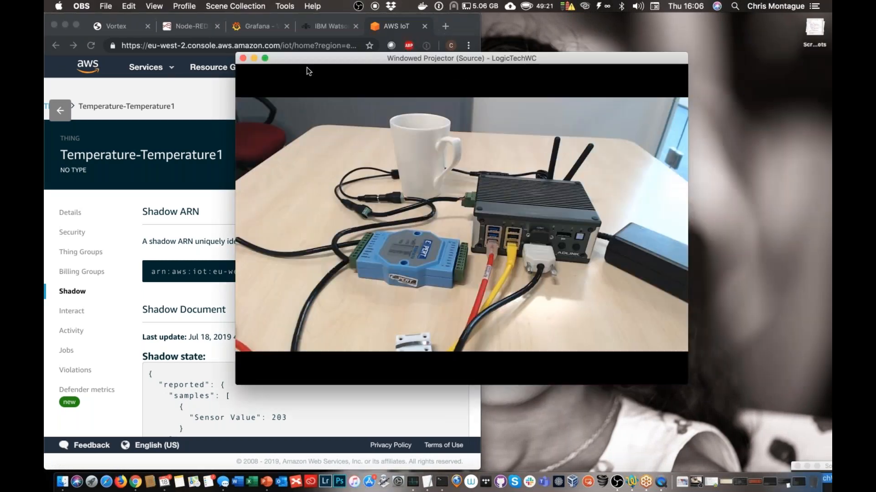
left_click_drag(461, 59, 297, 55)
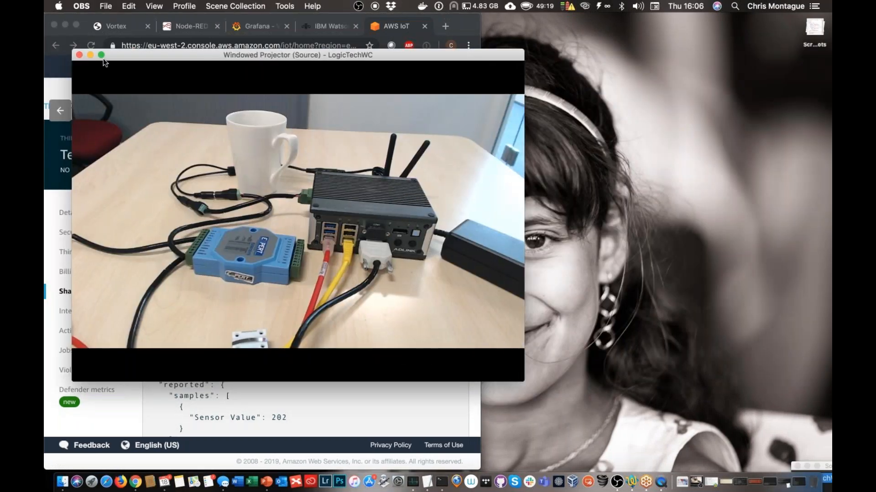